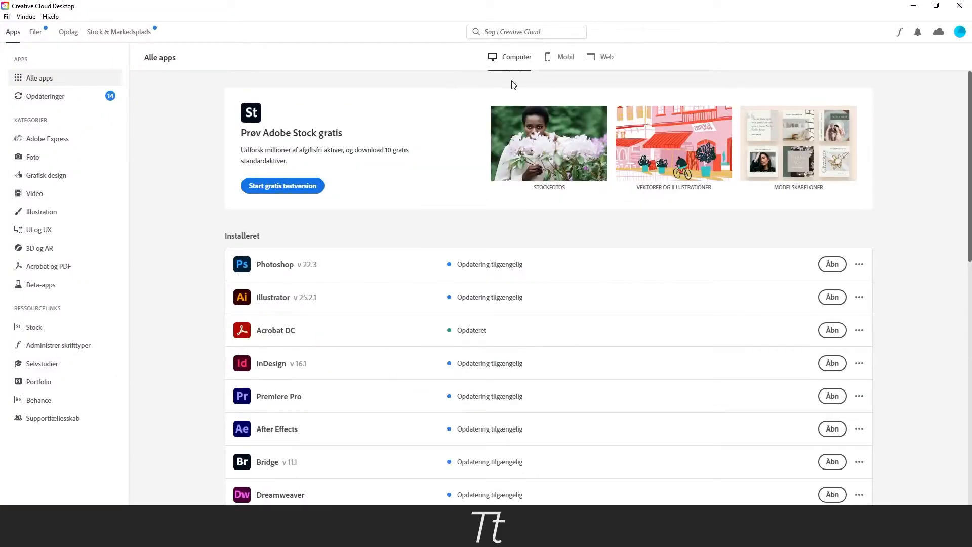
{"action": "mouse_move", "coordinate": [470, 28]}
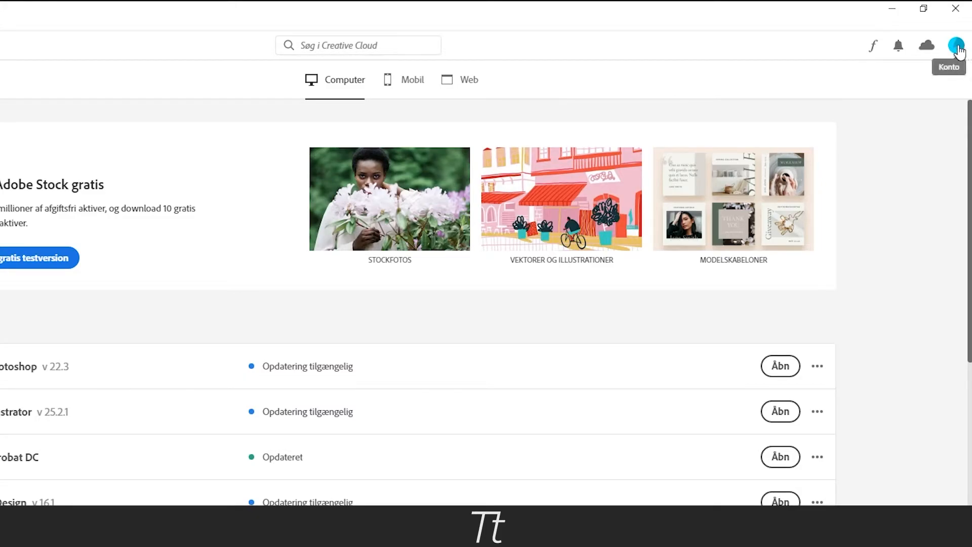
Step: Reach the Apps preferences via the account menu and show the Installation section
{"action": "left_click", "coordinate": [957, 46]}
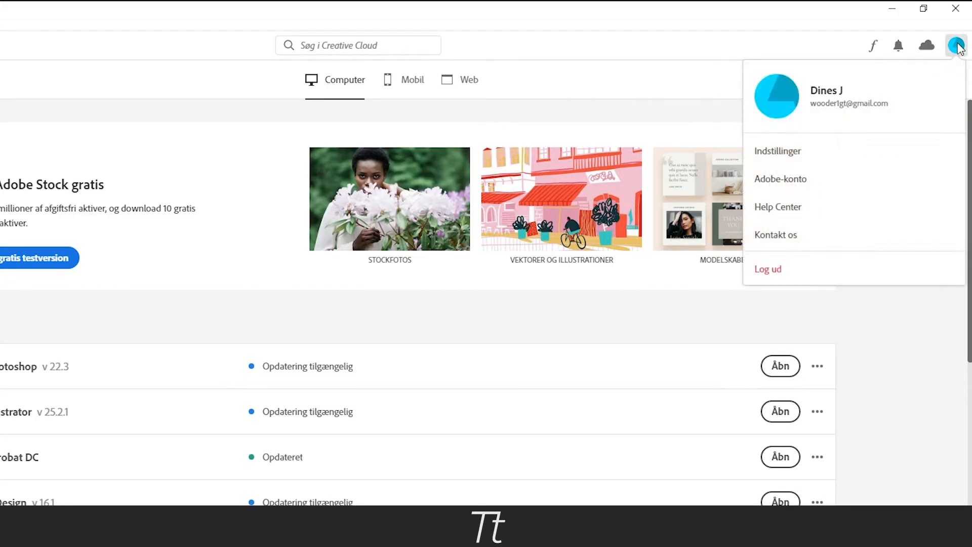
{"action": "mouse_move", "coordinate": [777, 151]}
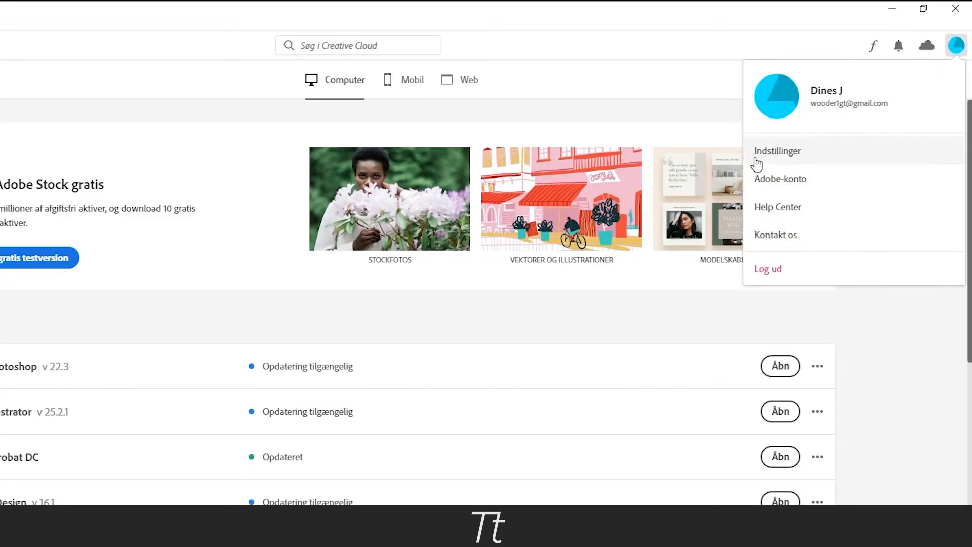
{"action": "left_click", "coordinate": [776, 150]}
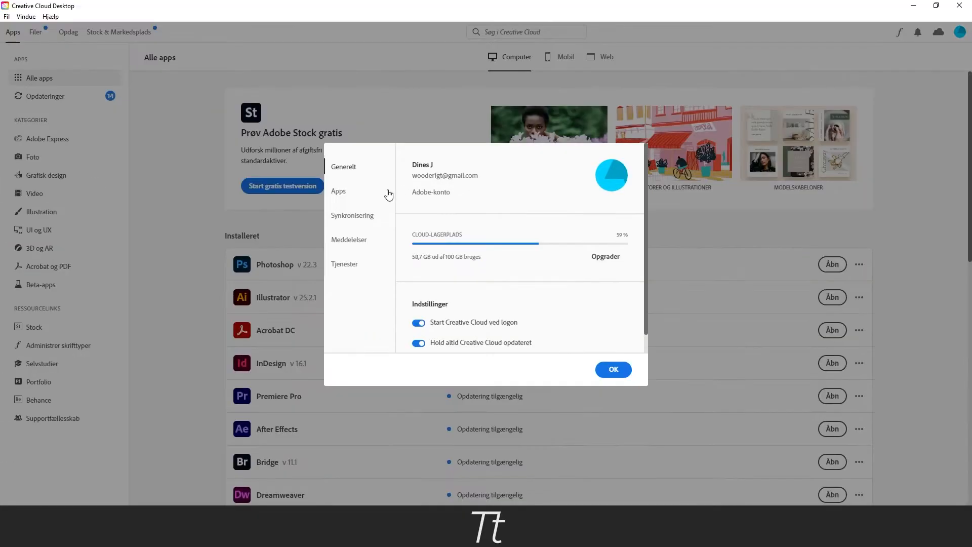
{"action": "left_click", "coordinate": [338, 191]}
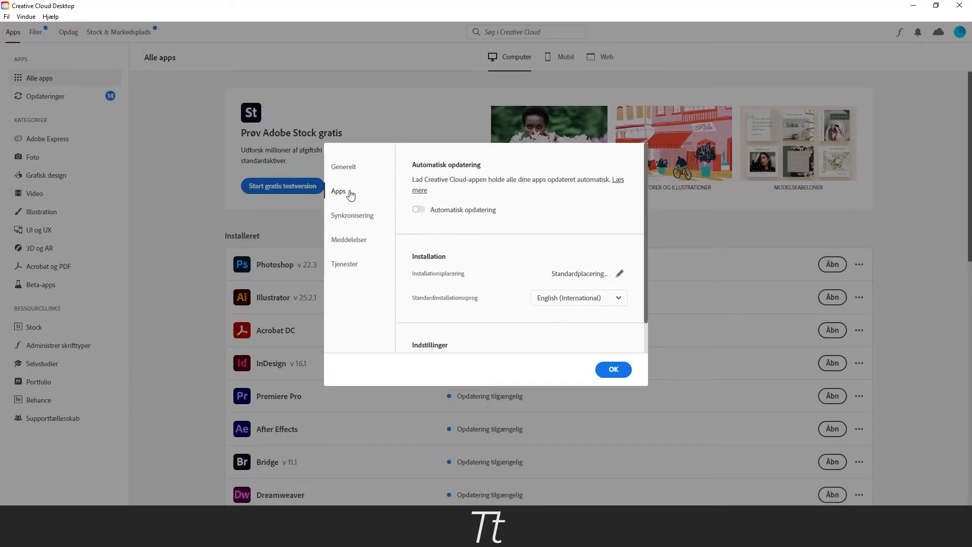
{"action": "scroll", "scroll_direction": "down", "scroll_amount": 3}
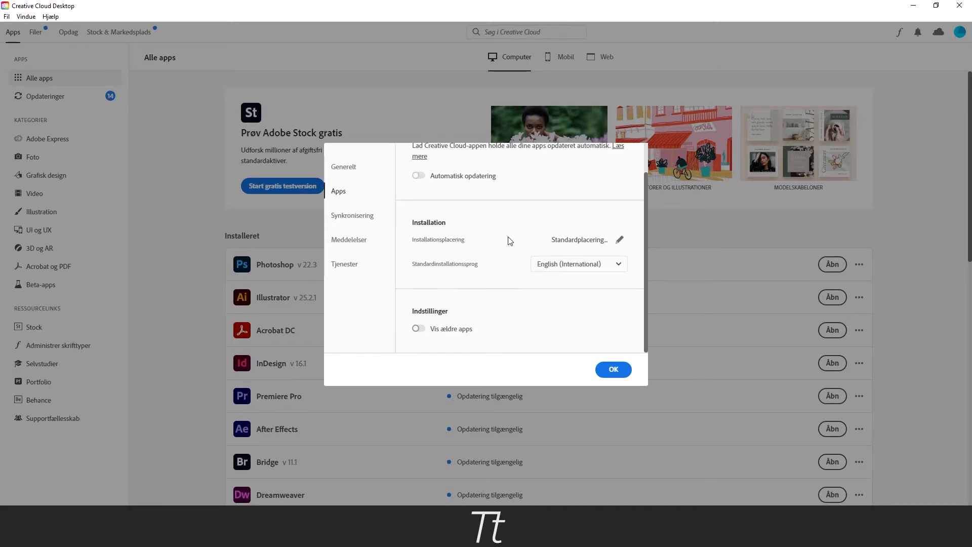
Step: Keep English (International) as default installation language and confirm with OK
{"action": "left_click", "coordinate": [577, 263]}
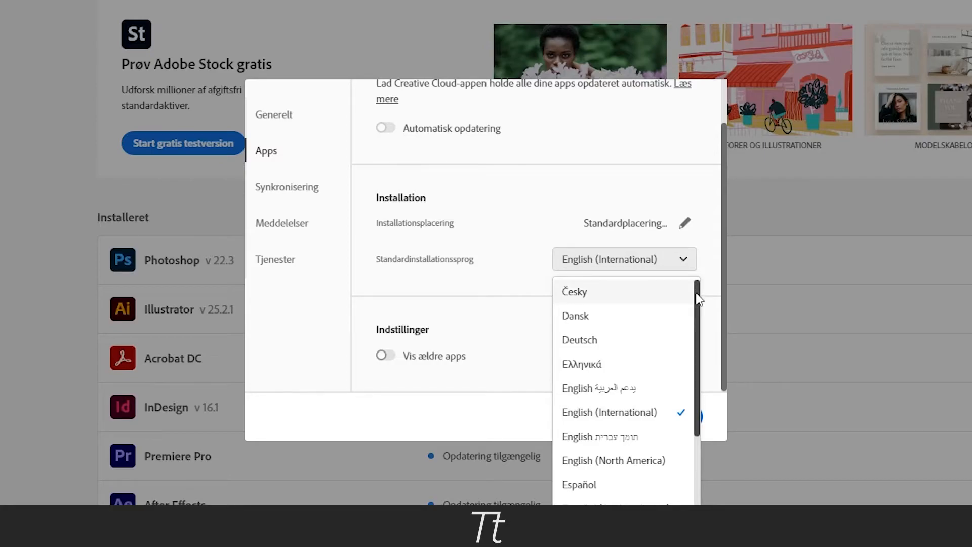
{"action": "scroll", "scroll_direction": "down", "scroll_amount": 3}
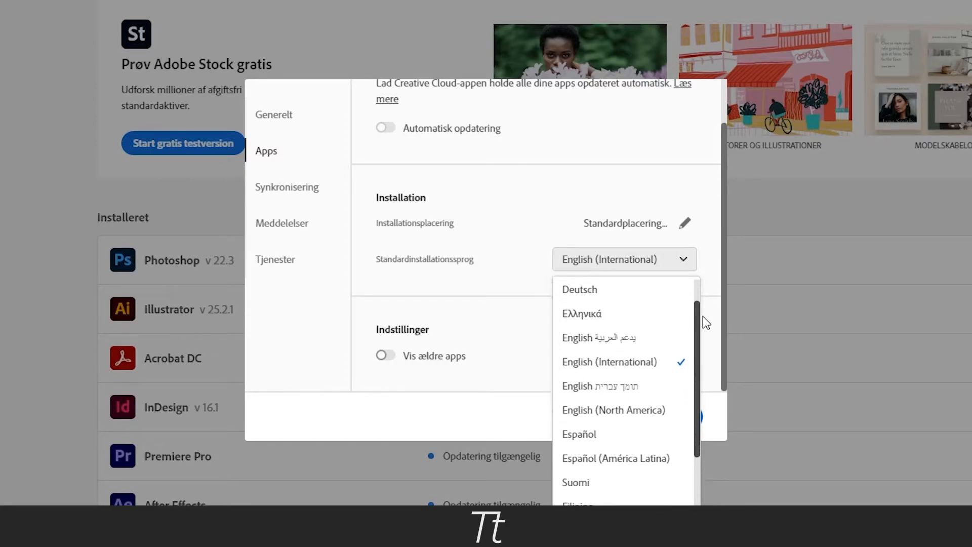
{"action": "left_click", "coordinate": [609, 362]}
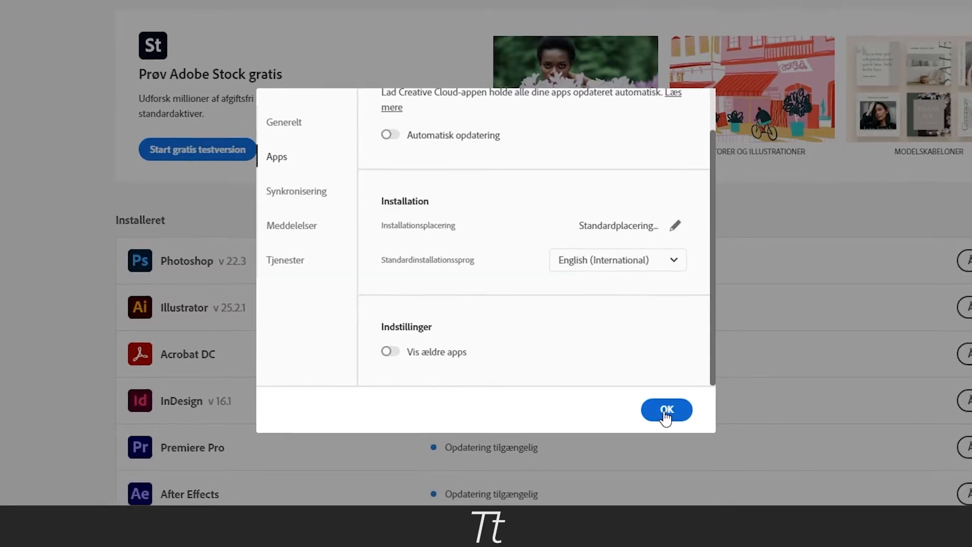
{"action": "left_click", "coordinate": [666, 410]}
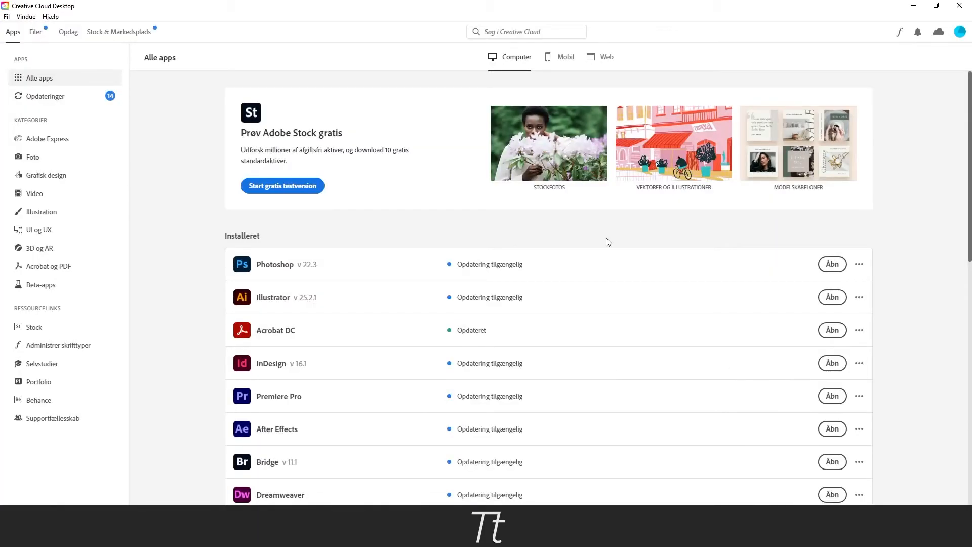